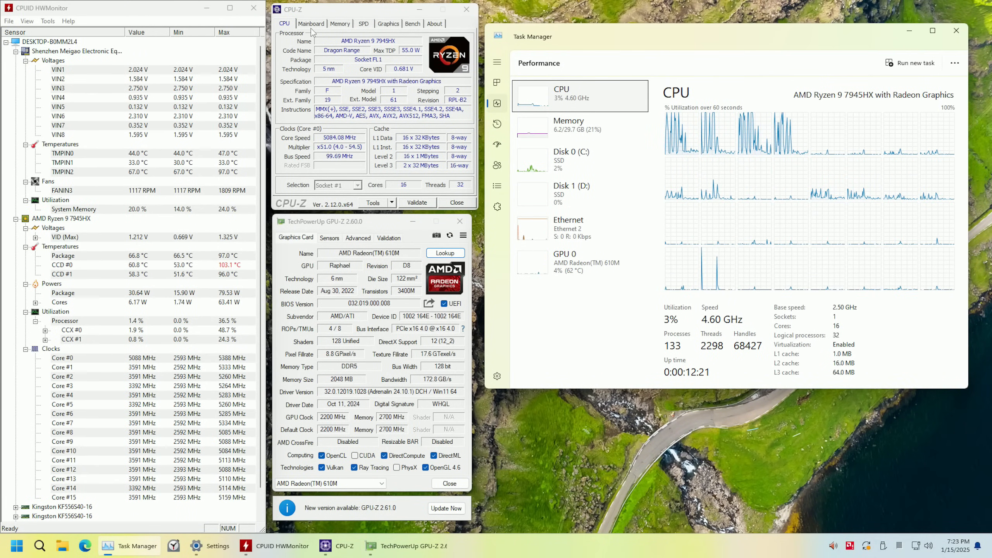
# - Review the CPU-Z Mainboard, Memory, SPD timing and Graphics pages for the Ryzen 9 7945HX system
pyautogui.click(311, 23)
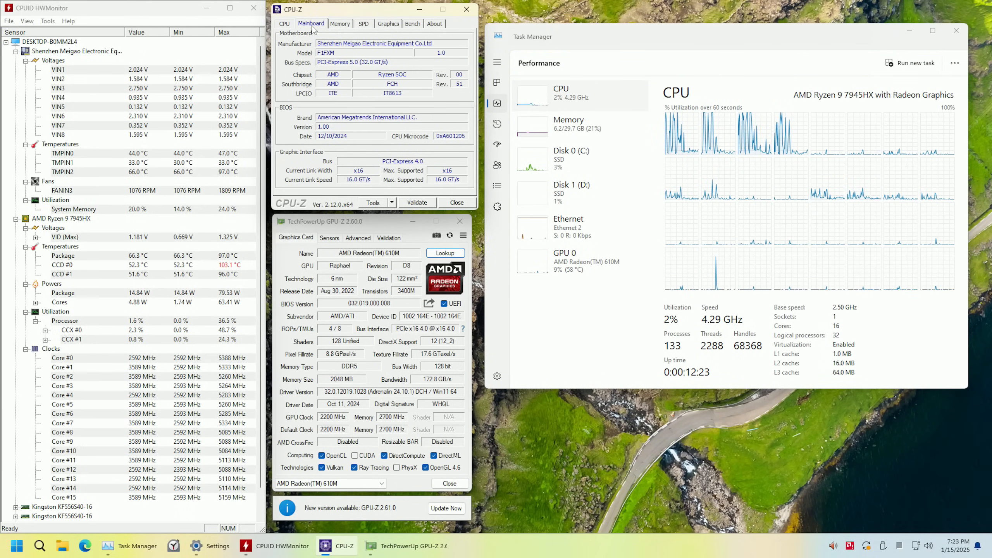
pyautogui.click(340, 23)
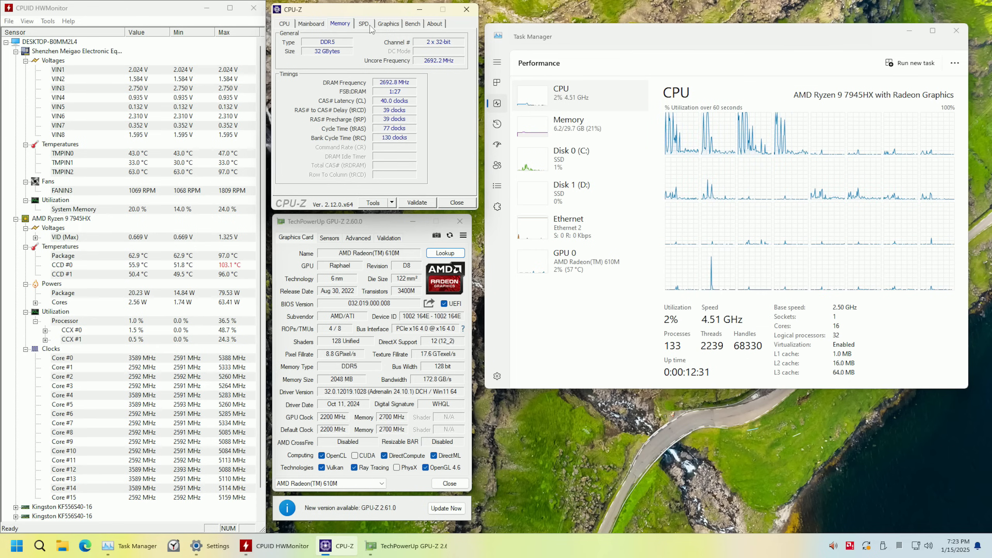
pyautogui.click(363, 24)
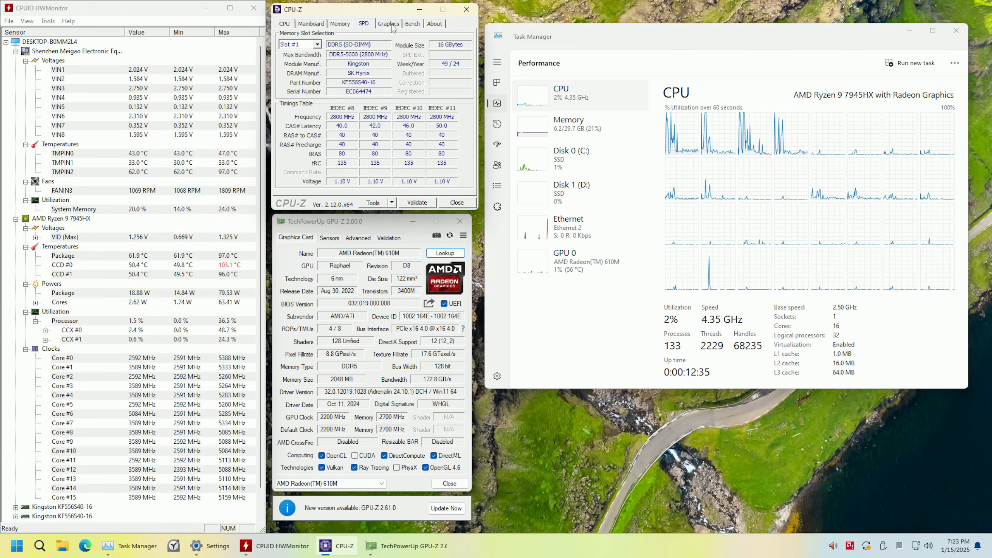
pyautogui.click(388, 23)
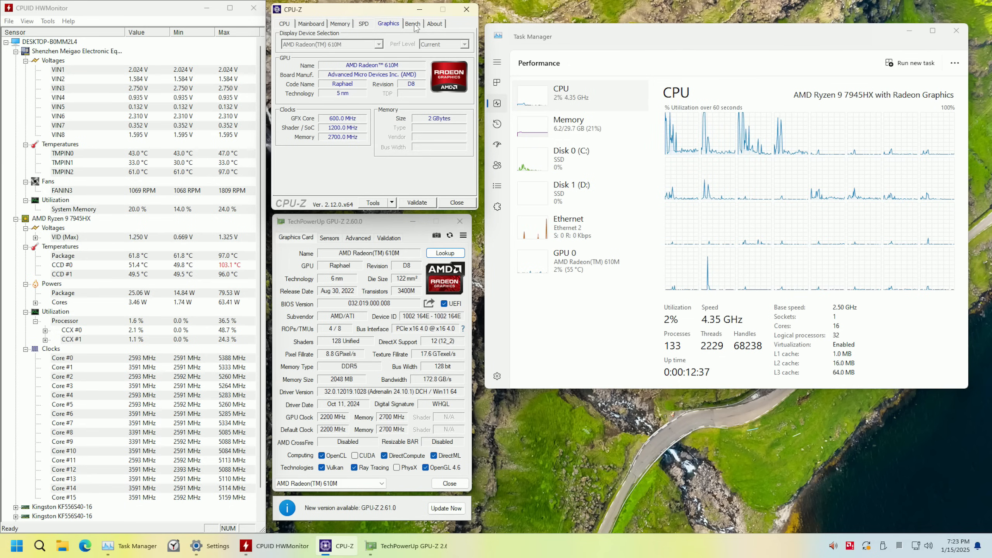
pyautogui.click(412, 23)
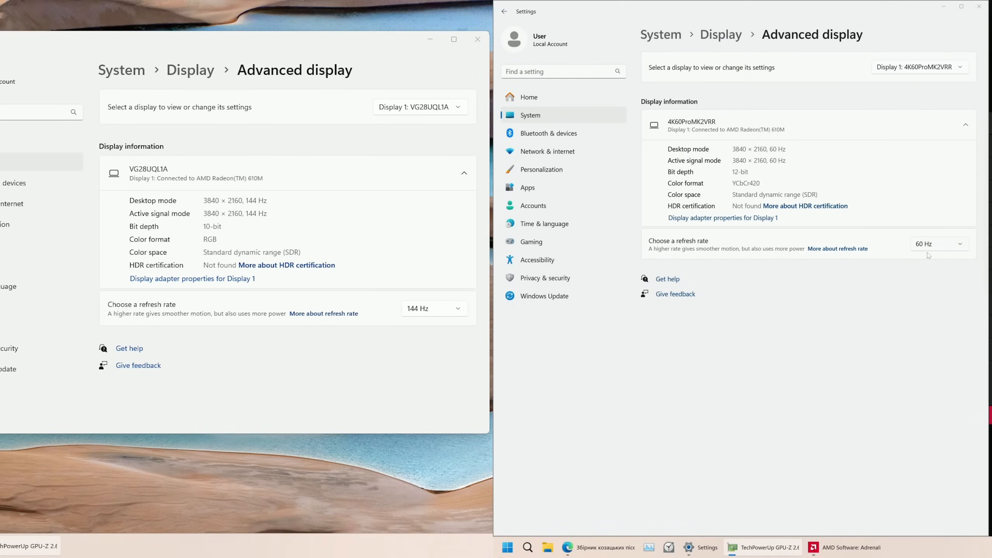
# - Check the refresh-rate lists for the 60 Hz and 144 Hz 4K displays, then return to the main Display page
pyautogui.click(938, 243)
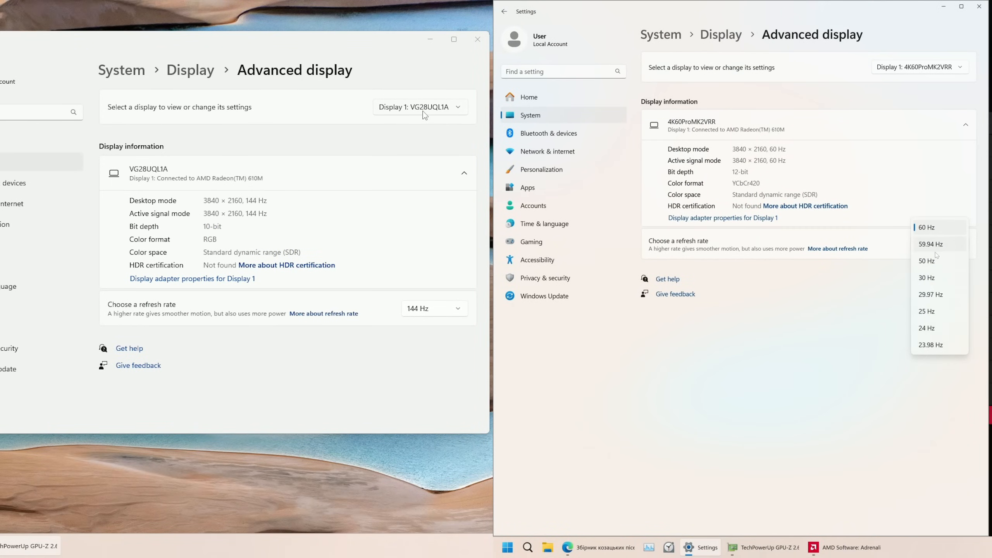
pyautogui.click(925, 227)
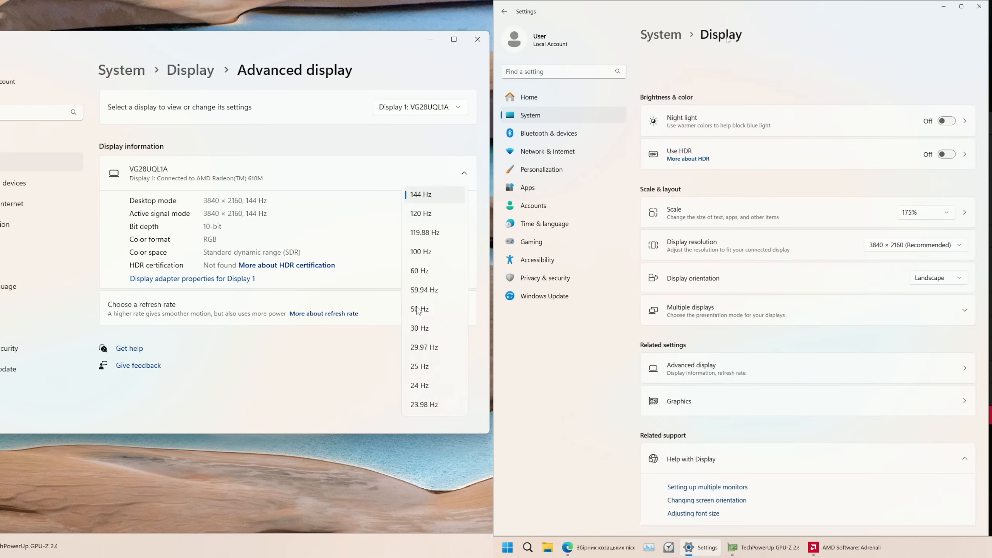
pyautogui.click(915, 245)
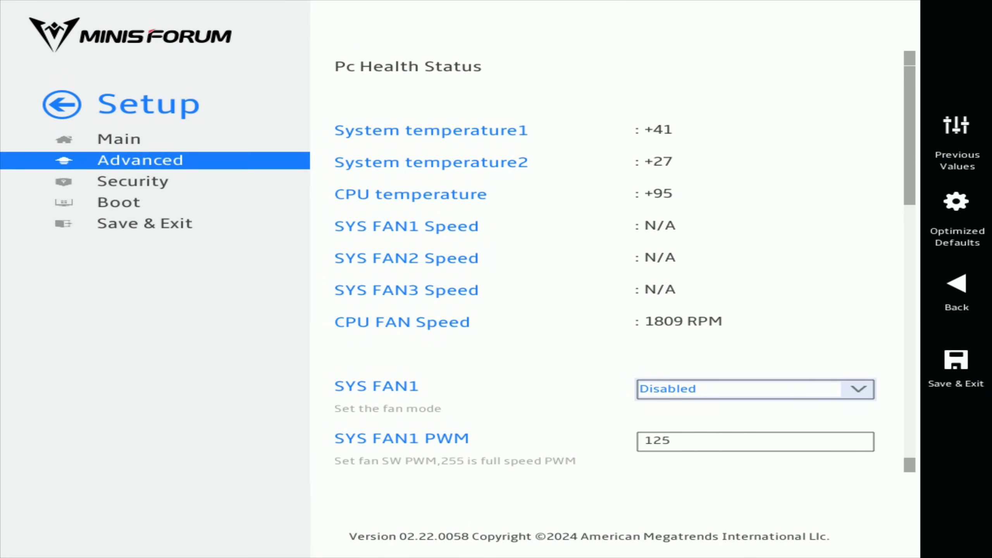
# - Scroll the Pc Health Status page down to the CPU FAN control thresholds
pyautogui.scroll(-3)
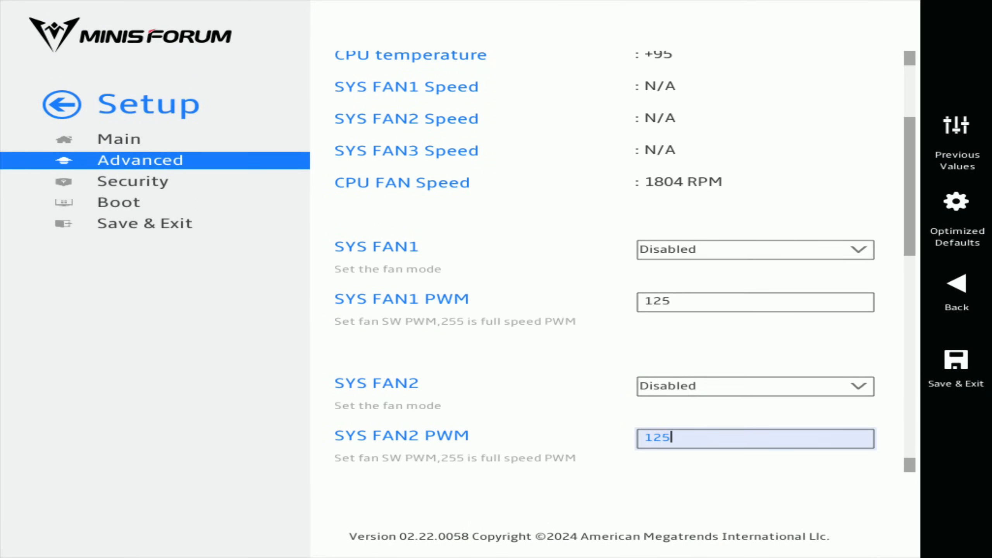
pyautogui.scroll(-3)
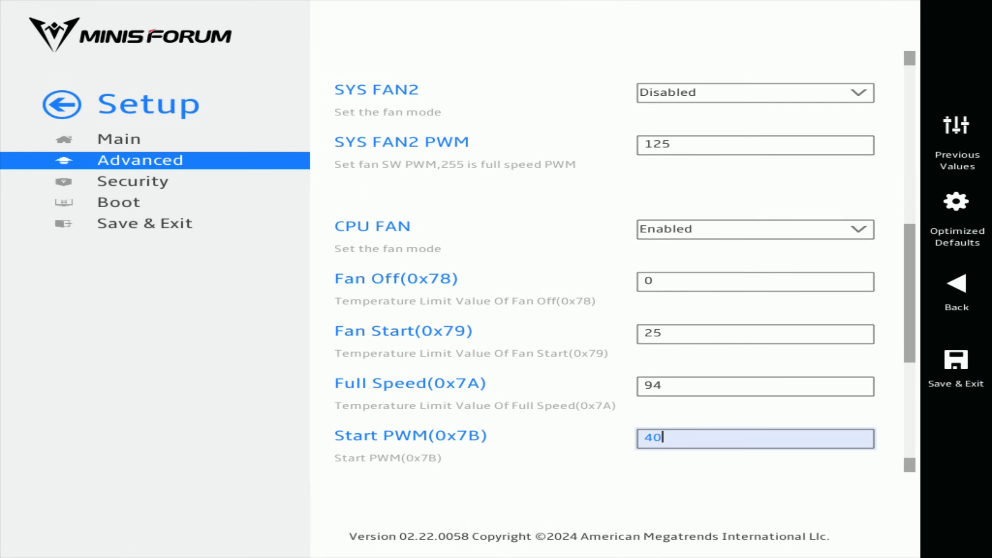
pyautogui.scroll(-3)
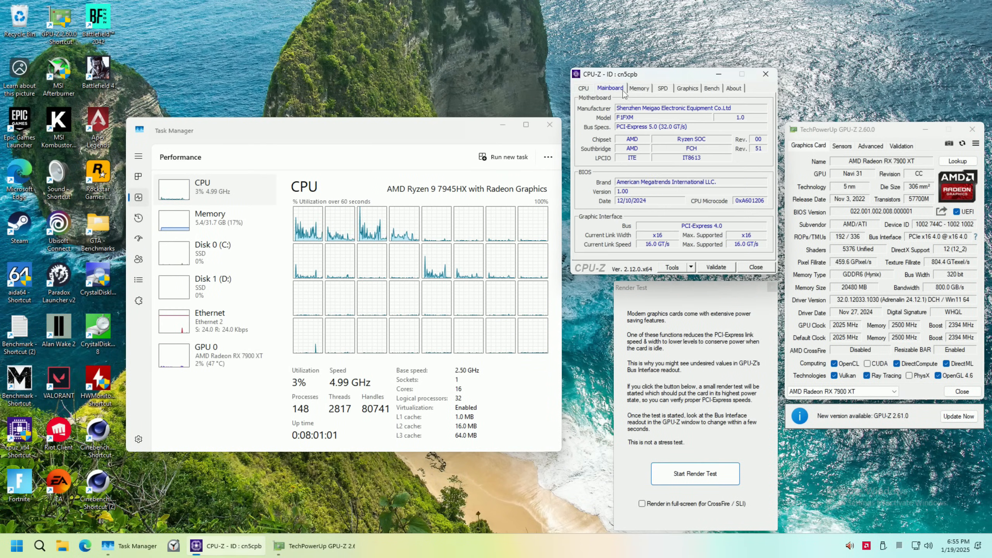
# - View the CPU-Z Bench single- and multi-thread scores
pyautogui.click(711, 87)
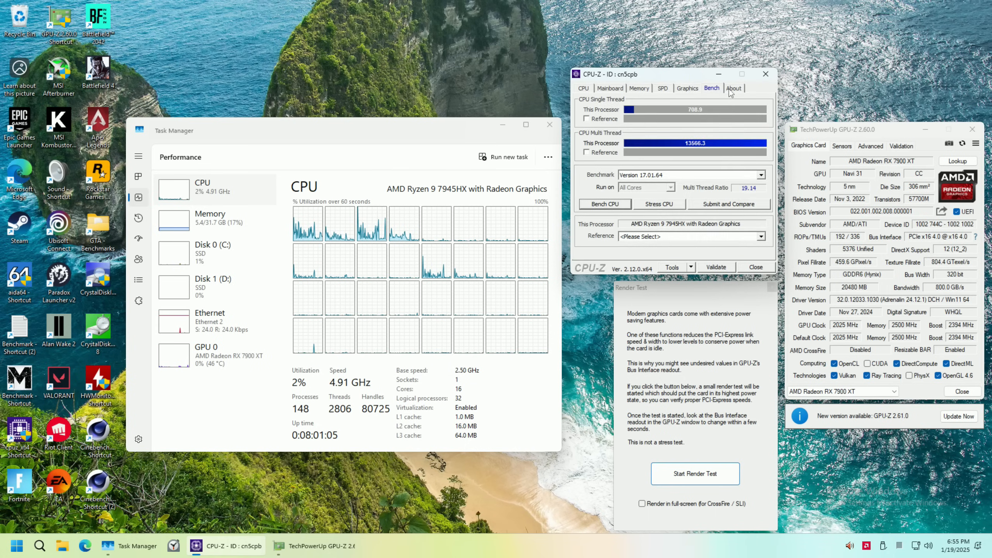
pyautogui.click(582, 88)
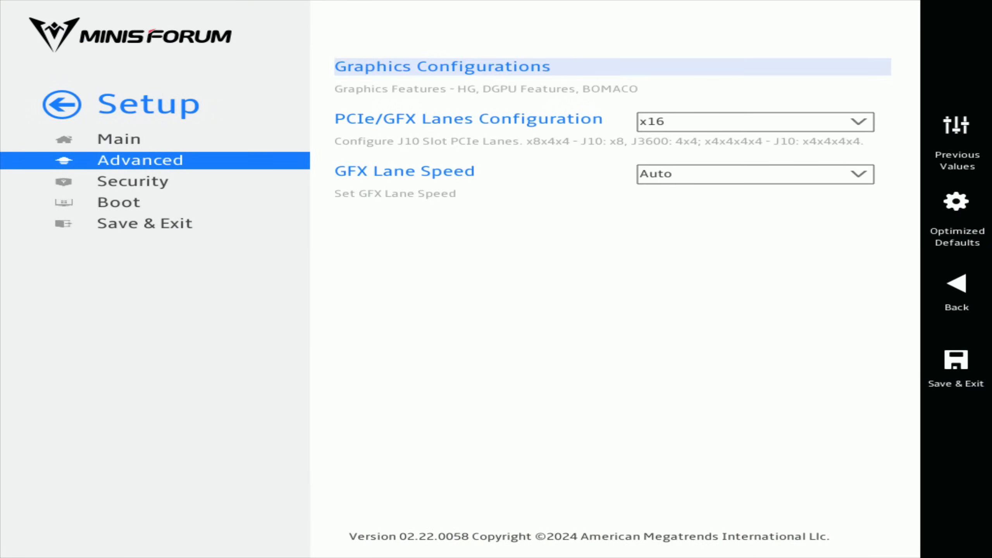
# - Show Graphics Configurations with x16 PCIe lanes and GFX lane speed on Auto
pyautogui.click(752, 122)
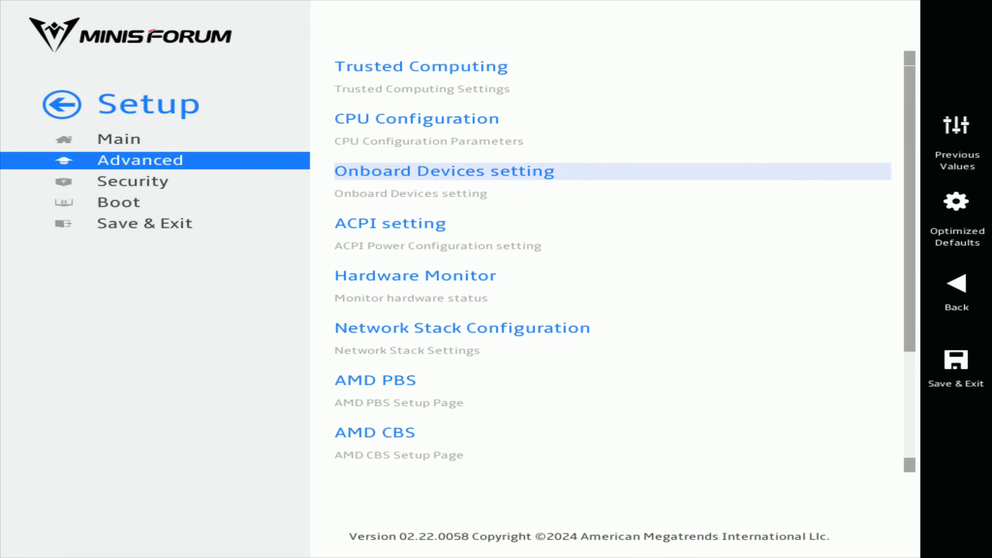
# - Accept the AMD Overclocking warning and set Precision Boost Overdrive to Advanced, revealing its limit options
pyautogui.click(374, 432)
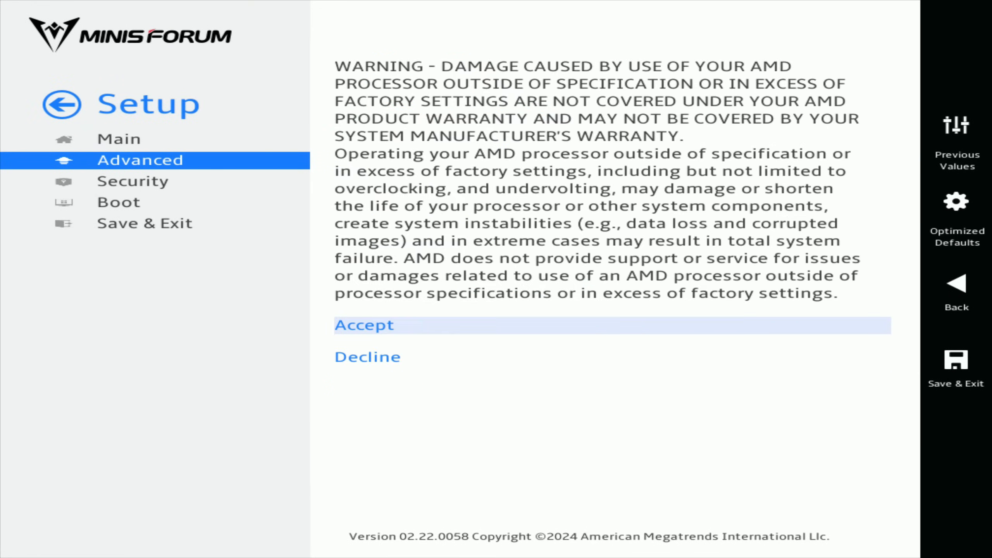
pyautogui.click(363, 324)
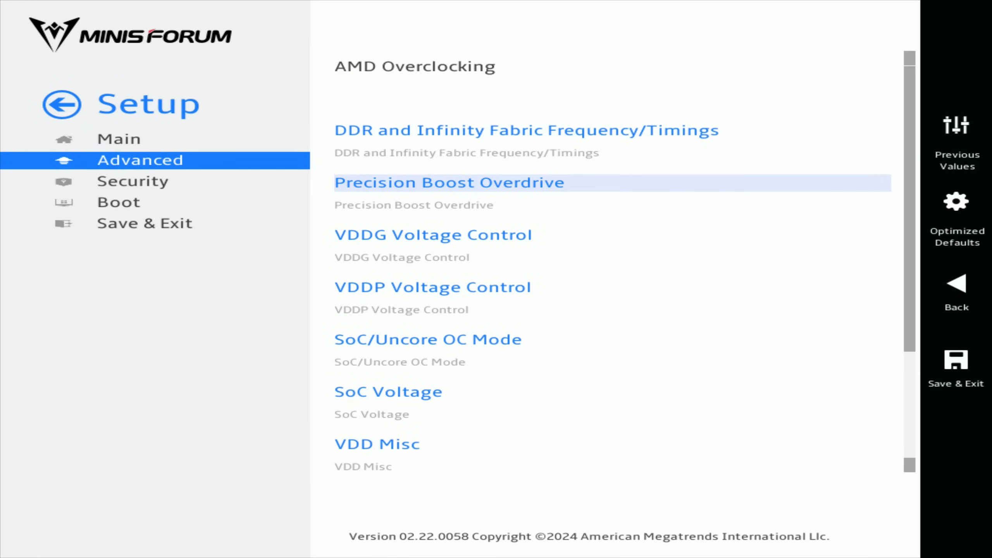
pyautogui.click(450, 182)
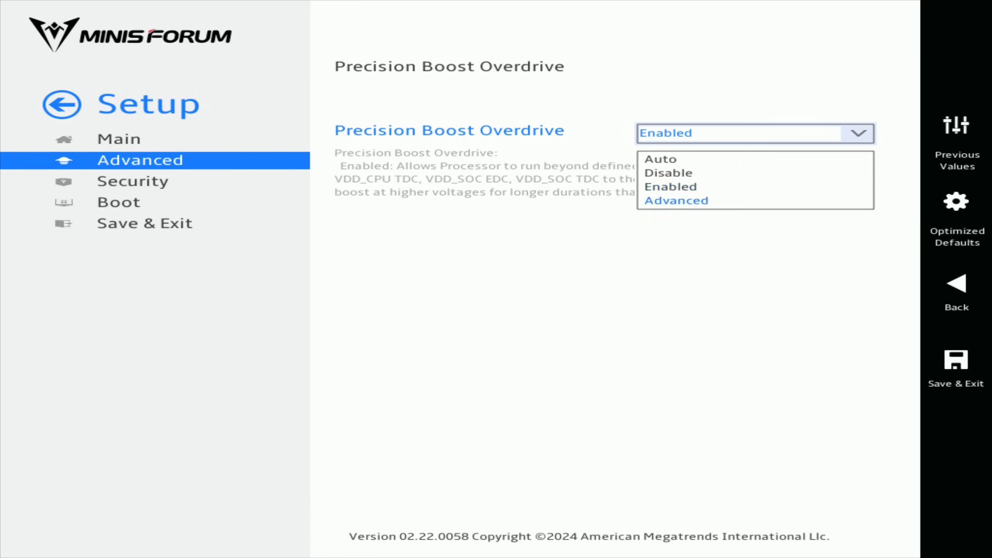
pyautogui.click(677, 200)
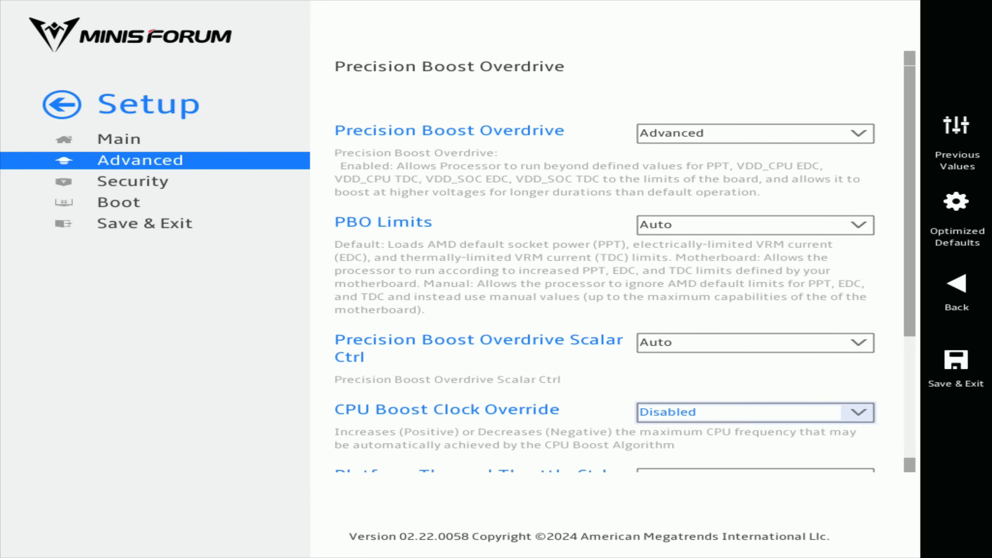
pyautogui.scroll(-3)
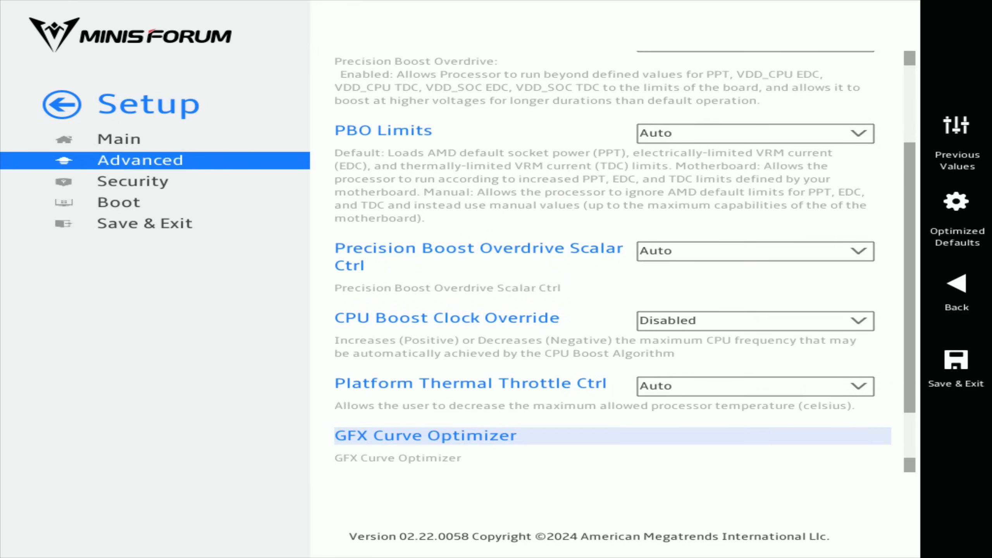
pyautogui.scroll(-3)
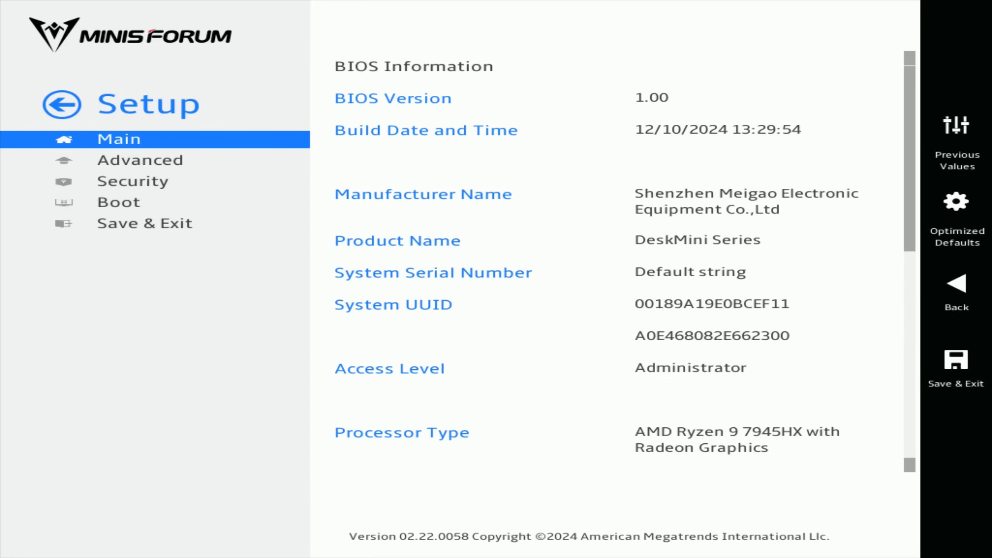
# - Reach DDR Timing Configuration under AMD Overclocking, showing timings enabled at a 5400 MT/s target
pyautogui.click(139, 160)
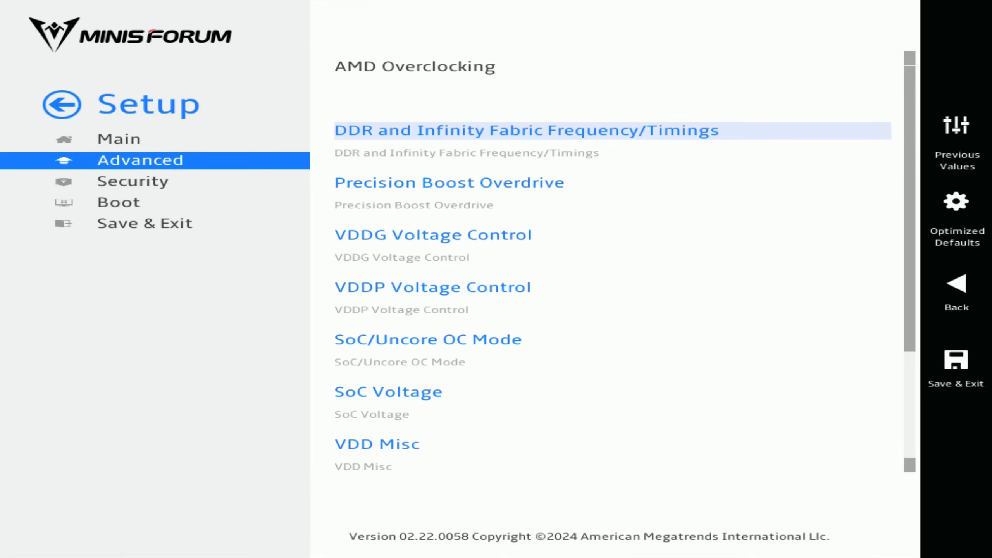
pyautogui.click(526, 129)
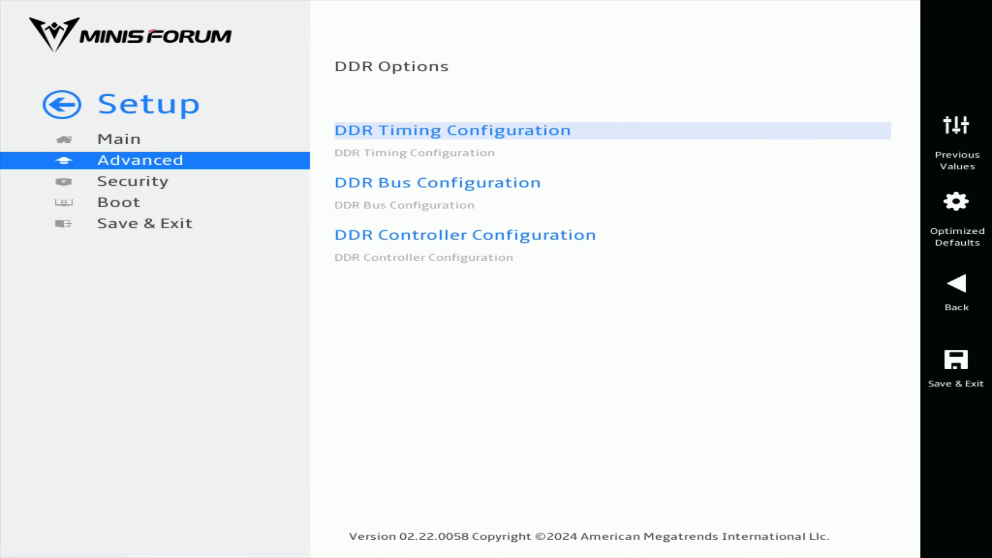
pyautogui.click(450, 129)
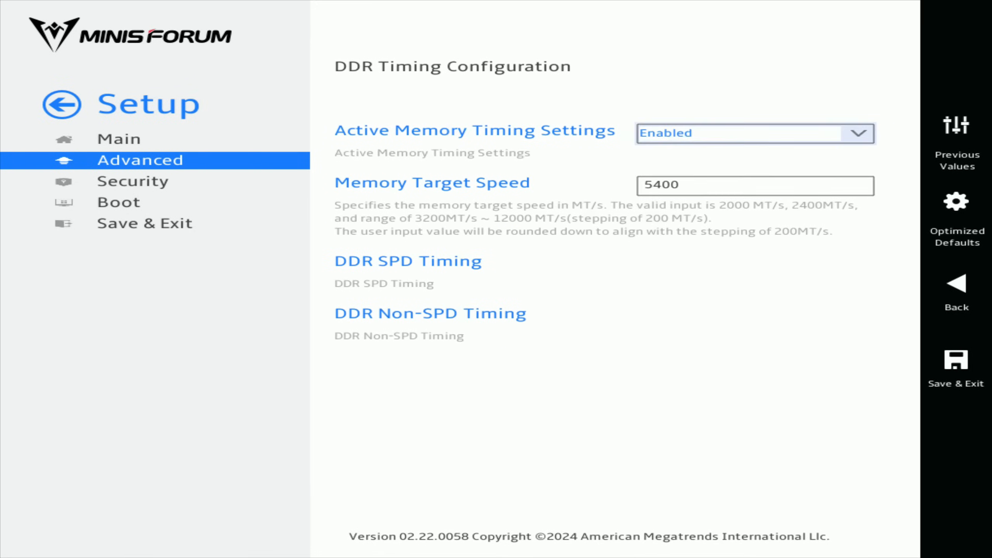
pyautogui.click(754, 185)
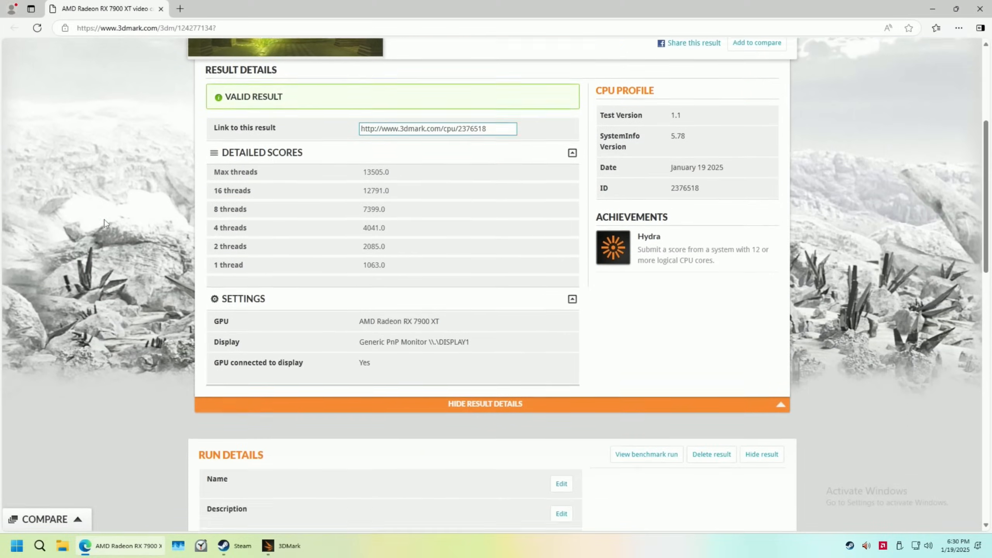
# - Scroll the 3DMark result from the thread scores down to the graphics card and processor run details
pyautogui.scroll(-3)
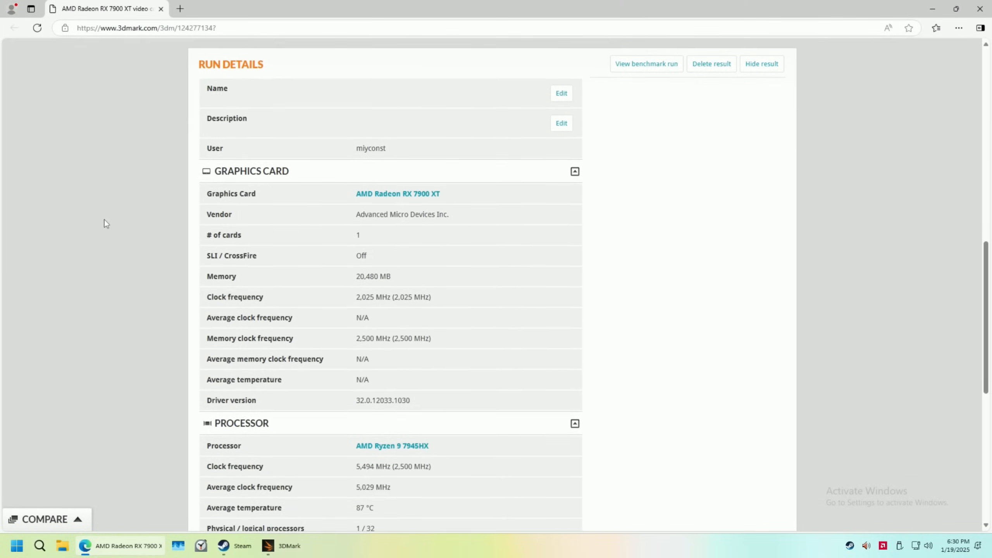
pyautogui.scroll(-3)
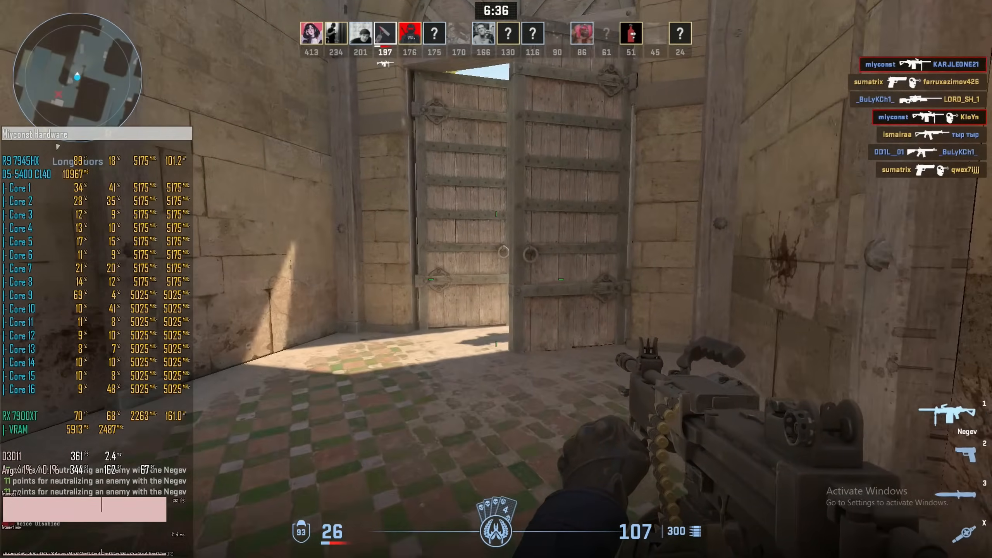
# - Play a Counter-Strike 2 match with the hardware overlay showing per-core load, GPU stats and frame rate
pyautogui.click(495, 279)
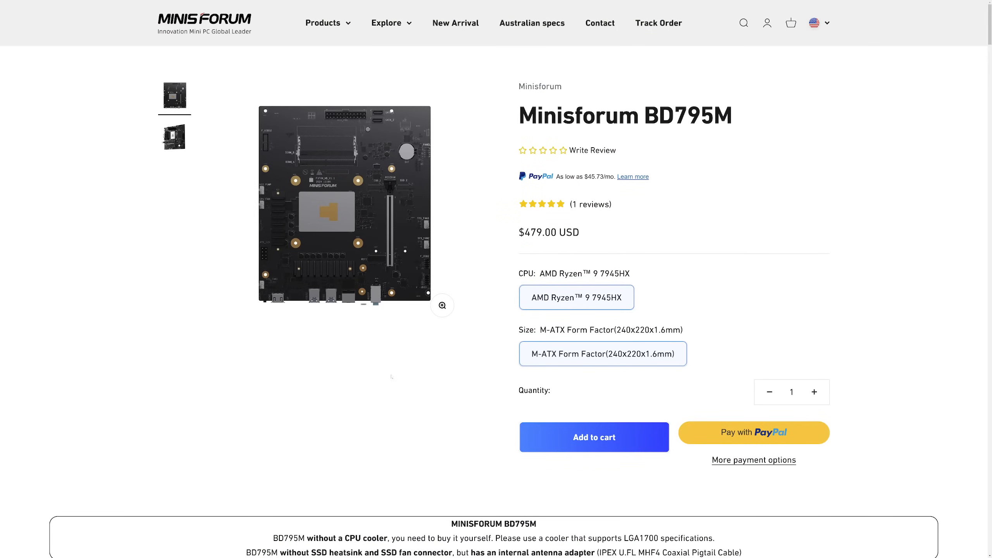
# - View the angled BD795M board photo and browse its feature sections down to the customer reviews and footer
pyautogui.click(174, 137)
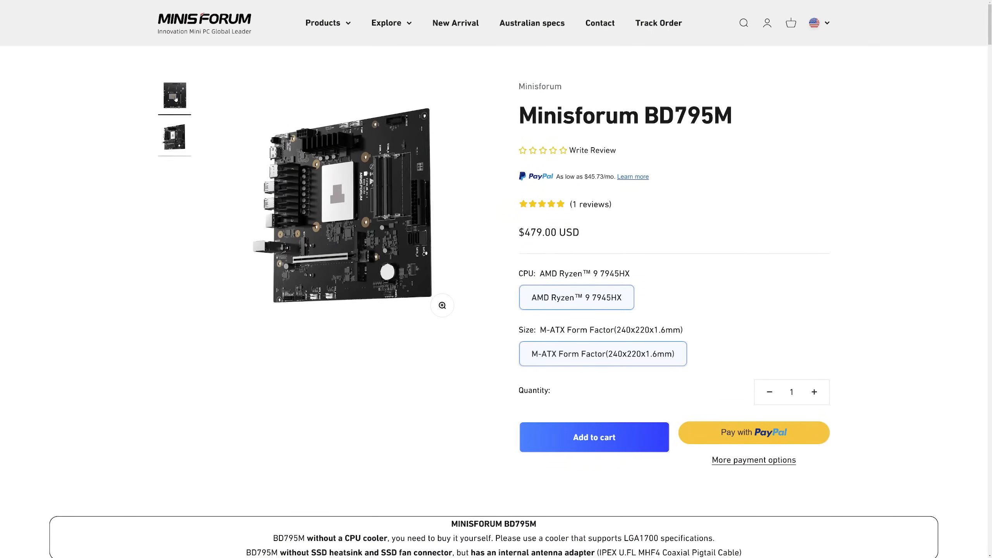
pyautogui.scroll(-3)
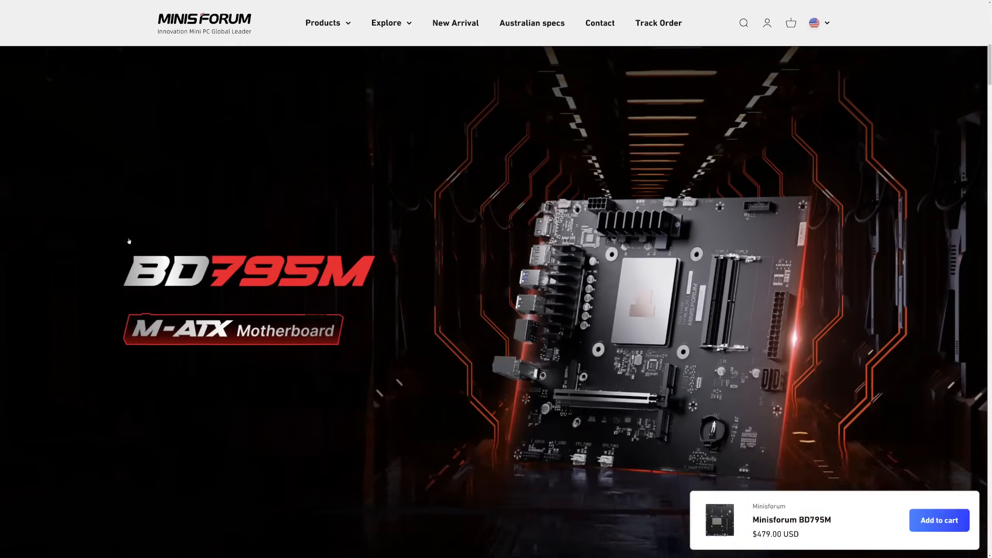
pyautogui.scroll(-3)
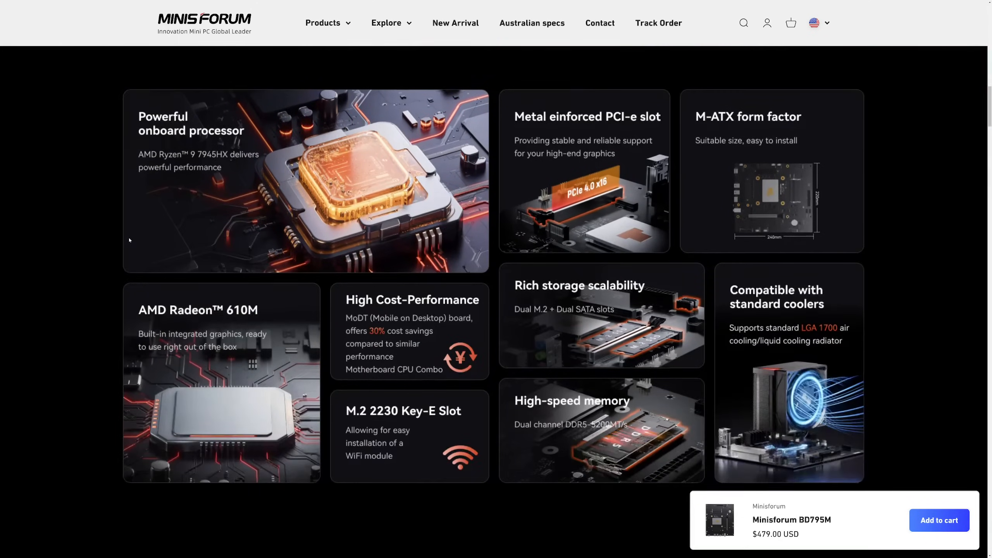
pyautogui.scroll(-3)
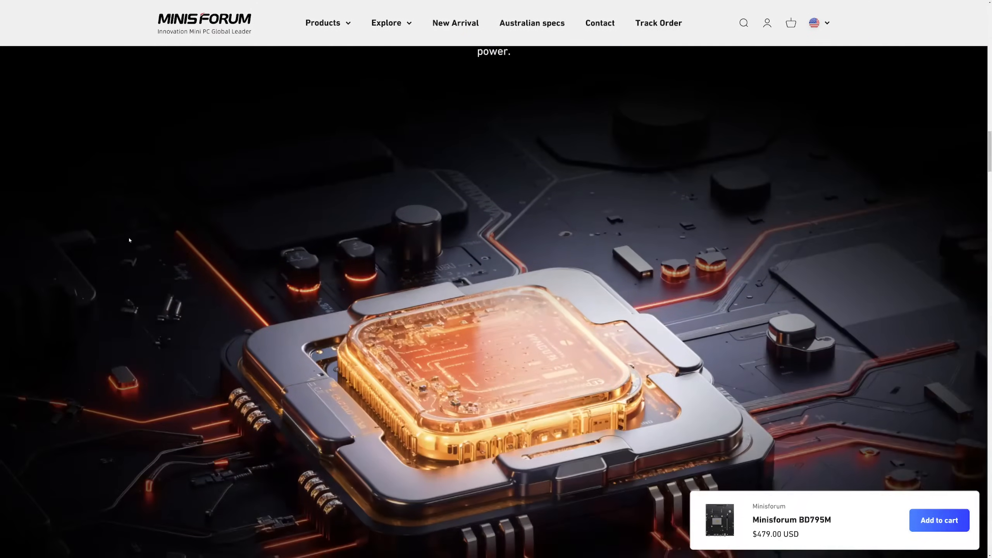
pyautogui.scroll(-3)
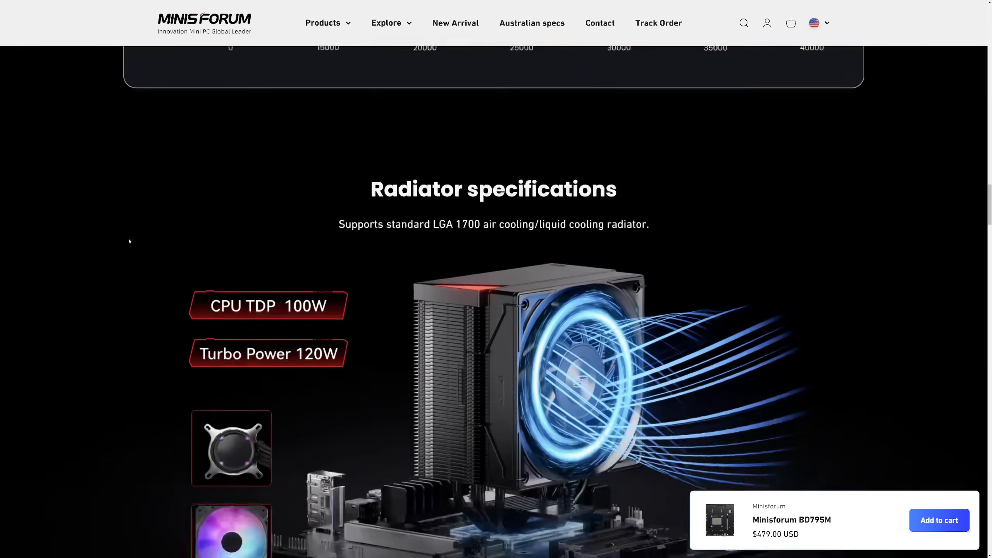
pyautogui.scroll(-3)
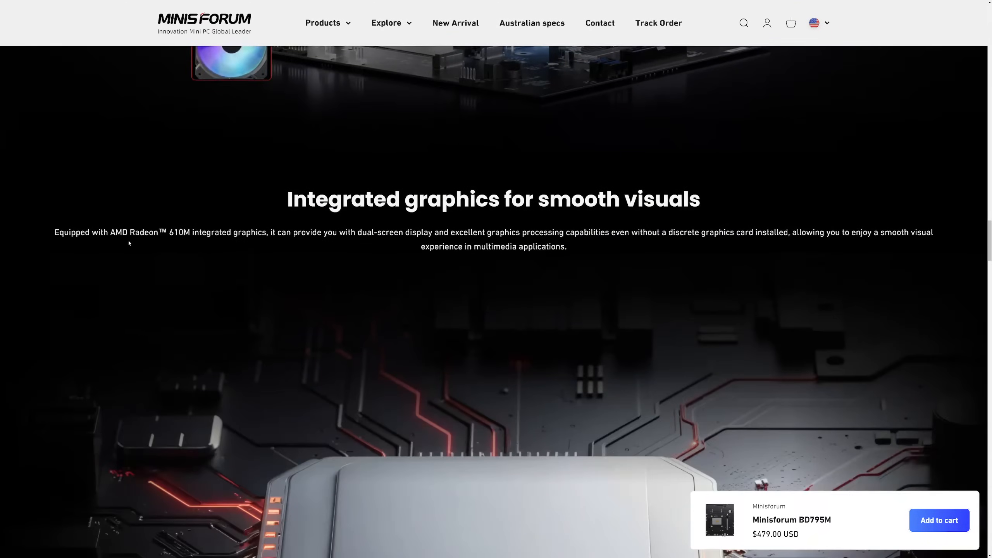
pyautogui.scroll(-3)
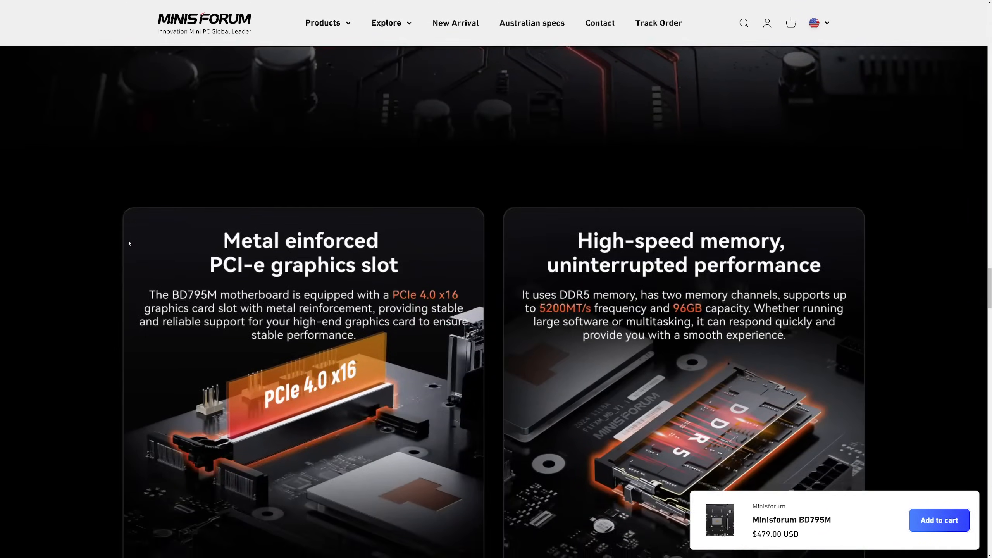
pyautogui.scroll(-3)
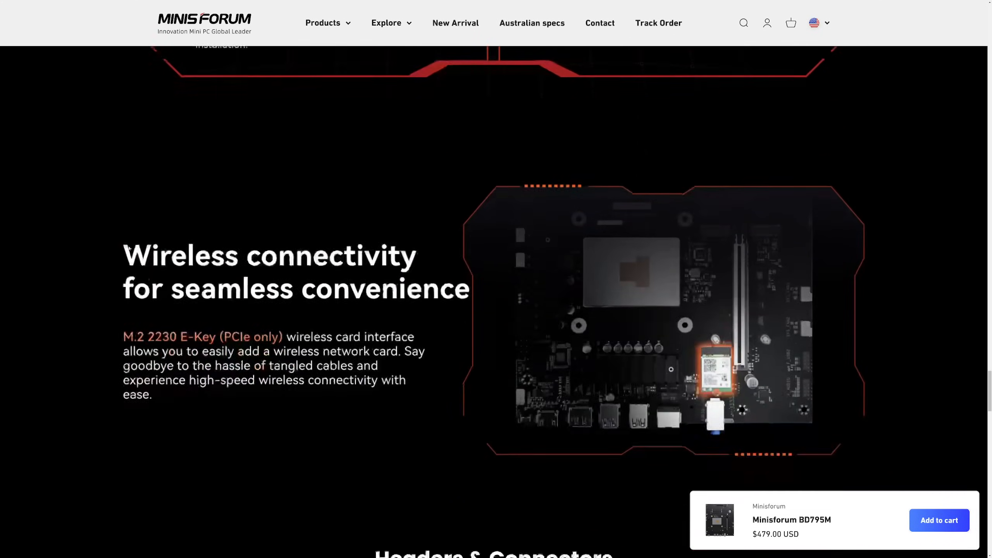
pyautogui.scroll(-3)
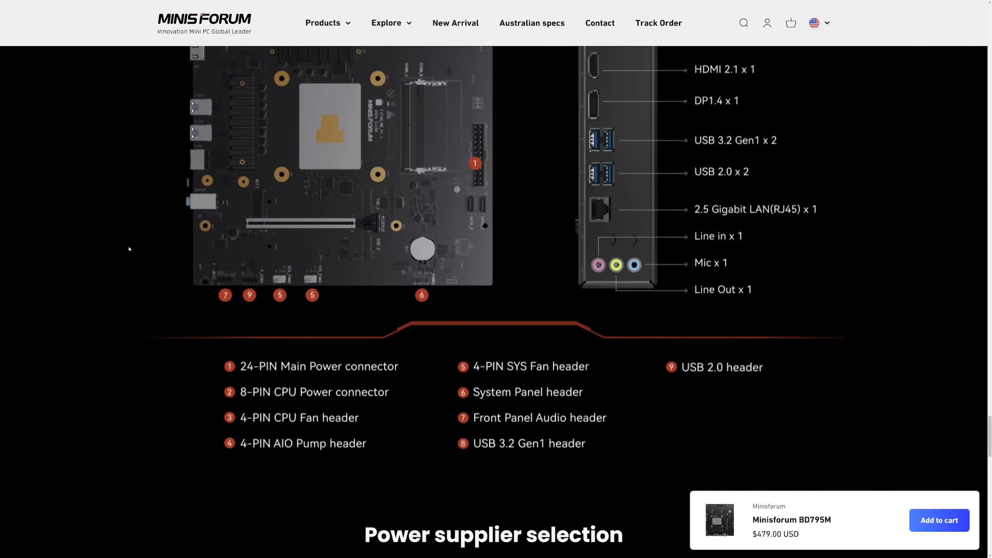
pyautogui.scroll(-3)
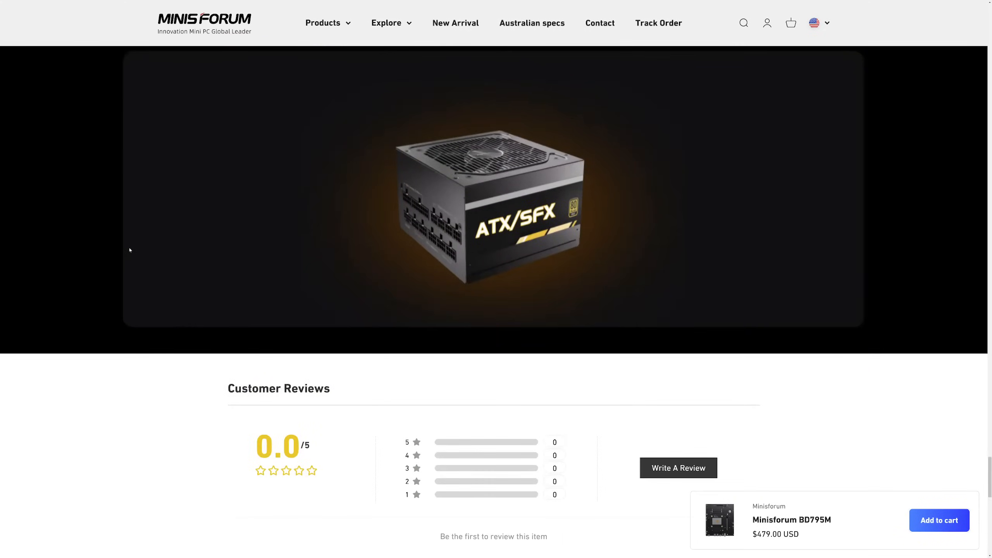
pyautogui.scroll(-3)
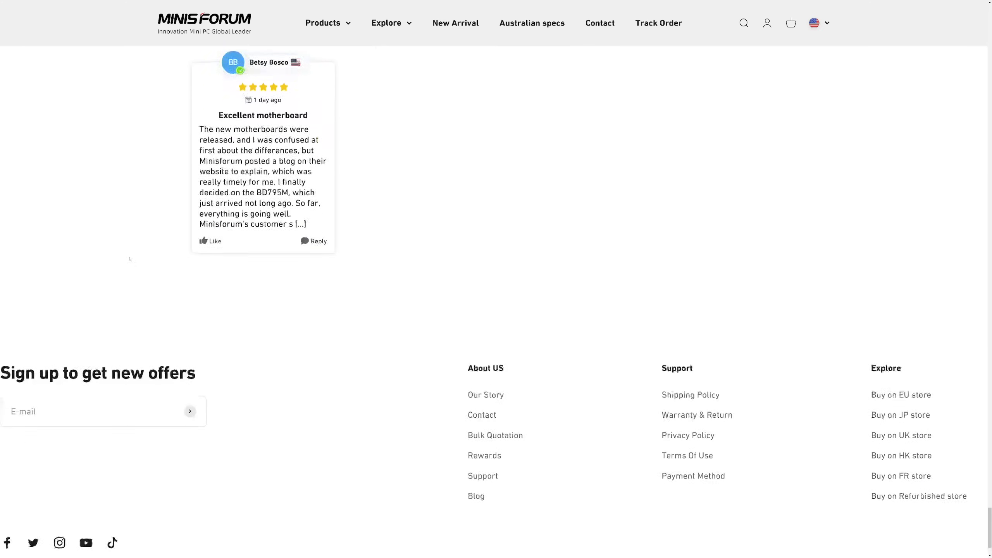